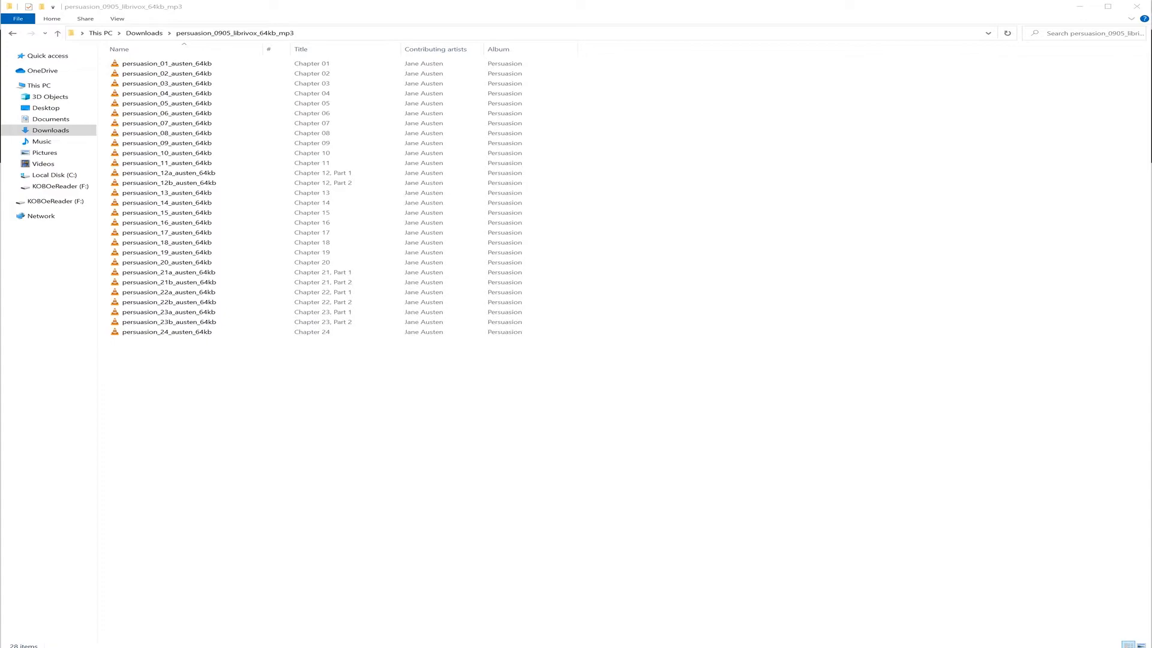
Step: Compress all 28 Persuasion chapter MP3s with 7-Zip into an archive named 'persuasion'
{"action": "key", "text": "ctrl+a"}
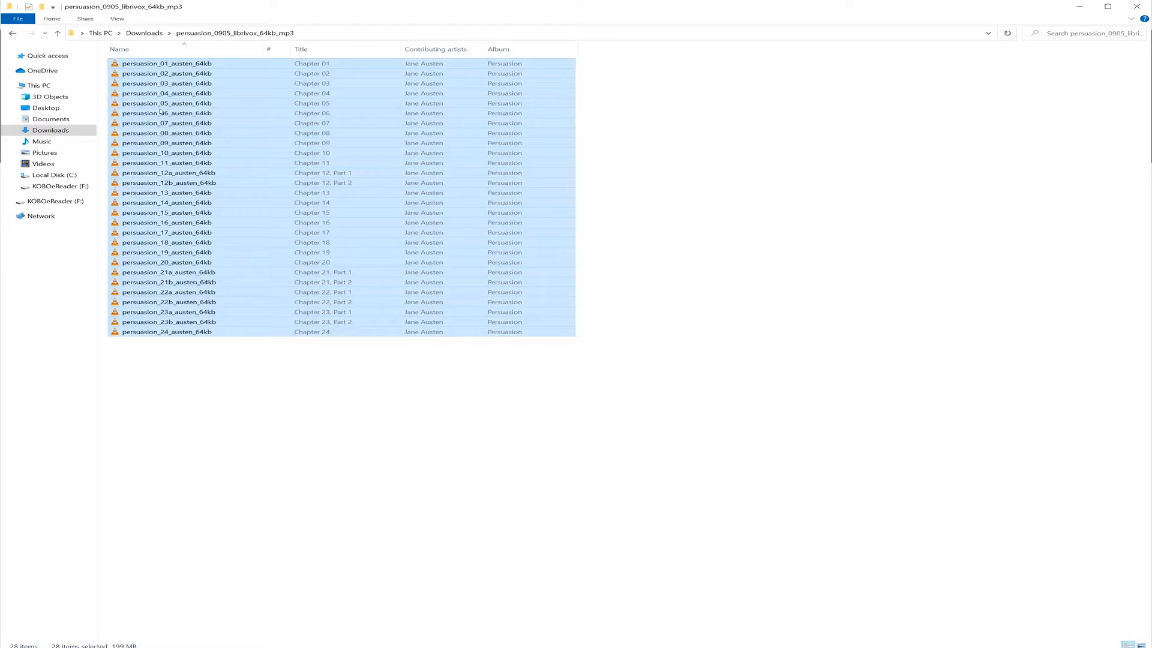
{"action": "right_click", "coordinate": [166, 112]}
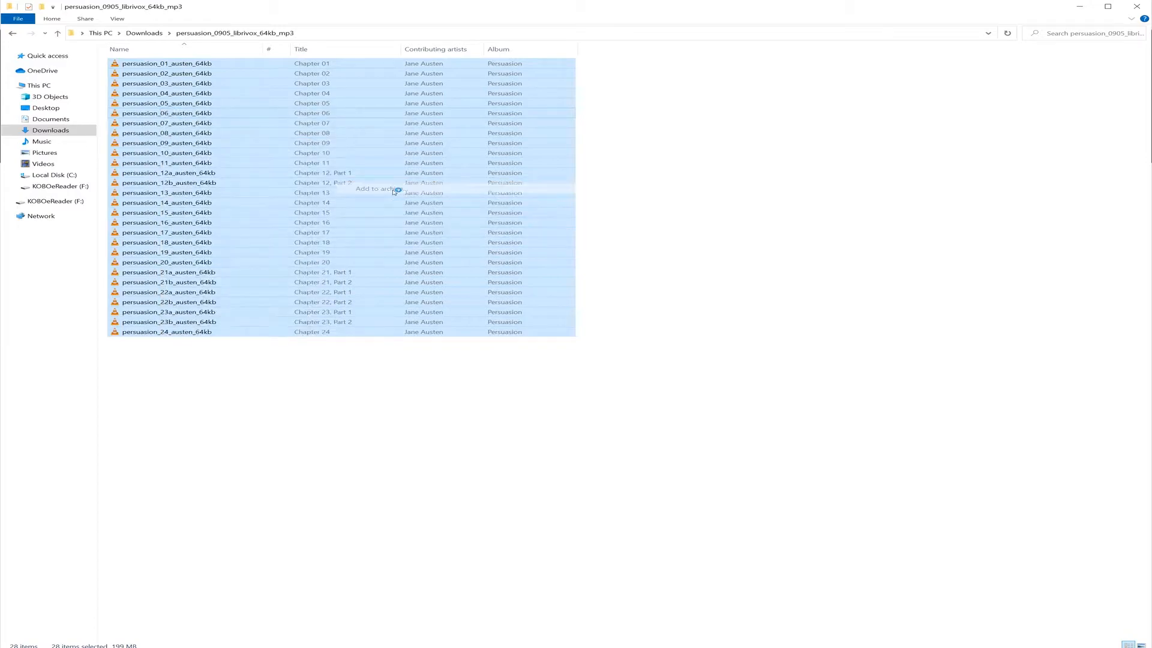
{"action": "left_click", "coordinate": [398, 190]}
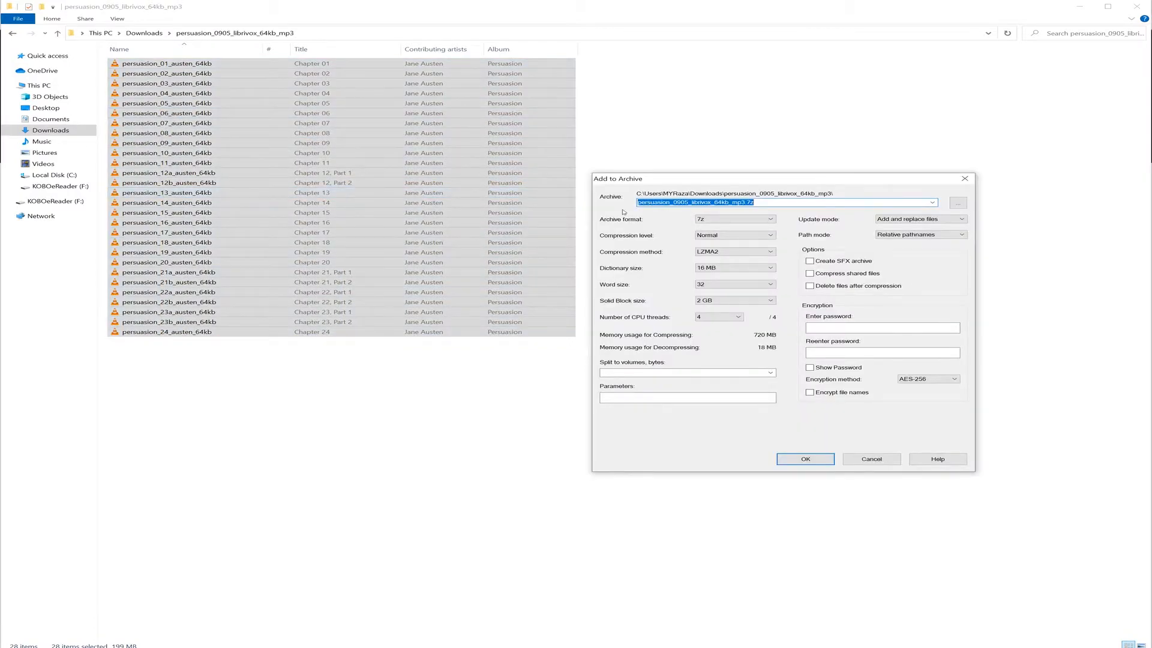
{"action": "type", "text": "persuatio"}
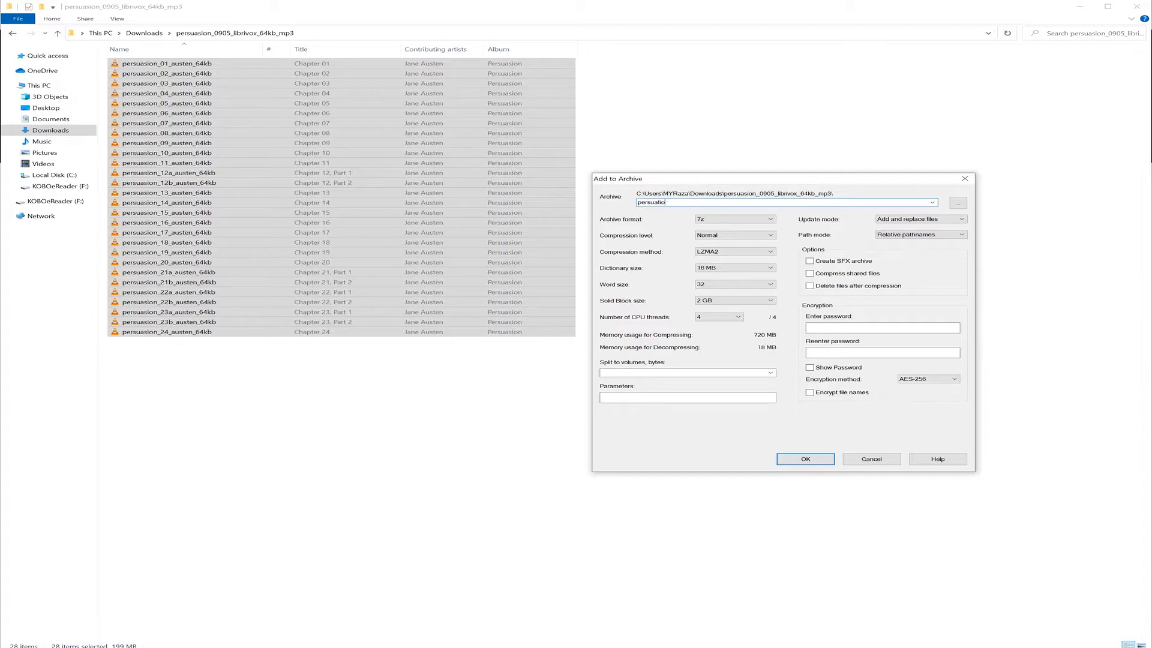
{"action": "left_click", "coordinate": [805, 459]}
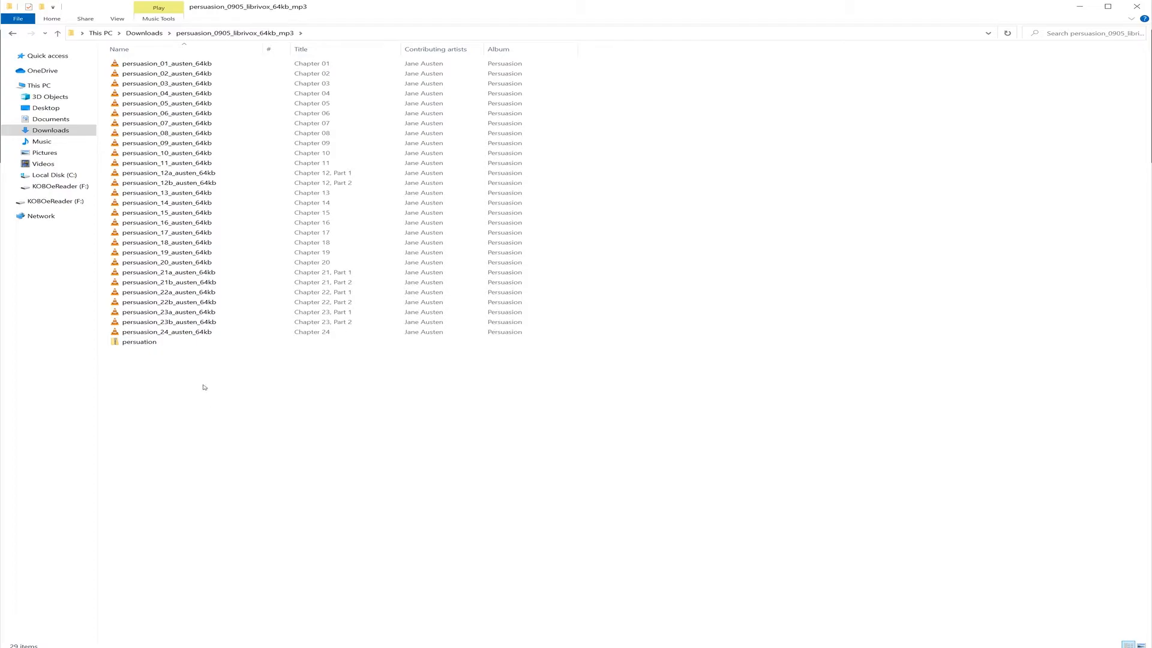
Step: Turn on file name extensions in the View options and select persuasion.zip
{"action": "left_click", "coordinate": [164, 62]}
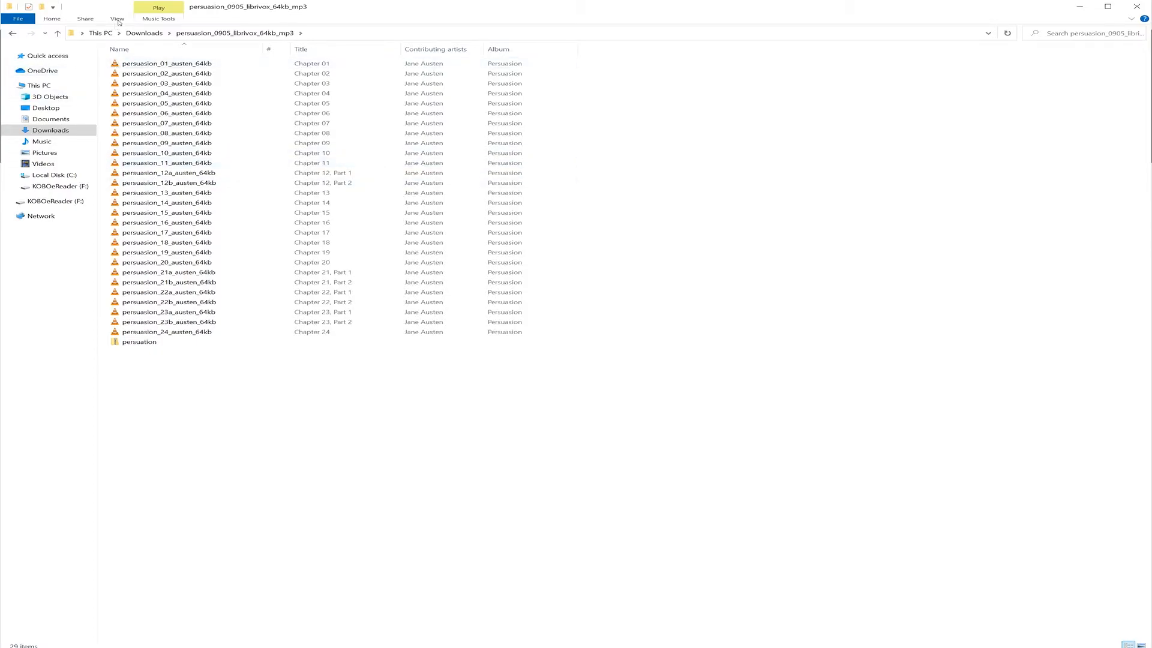
{"action": "left_click", "coordinate": [114, 19]}
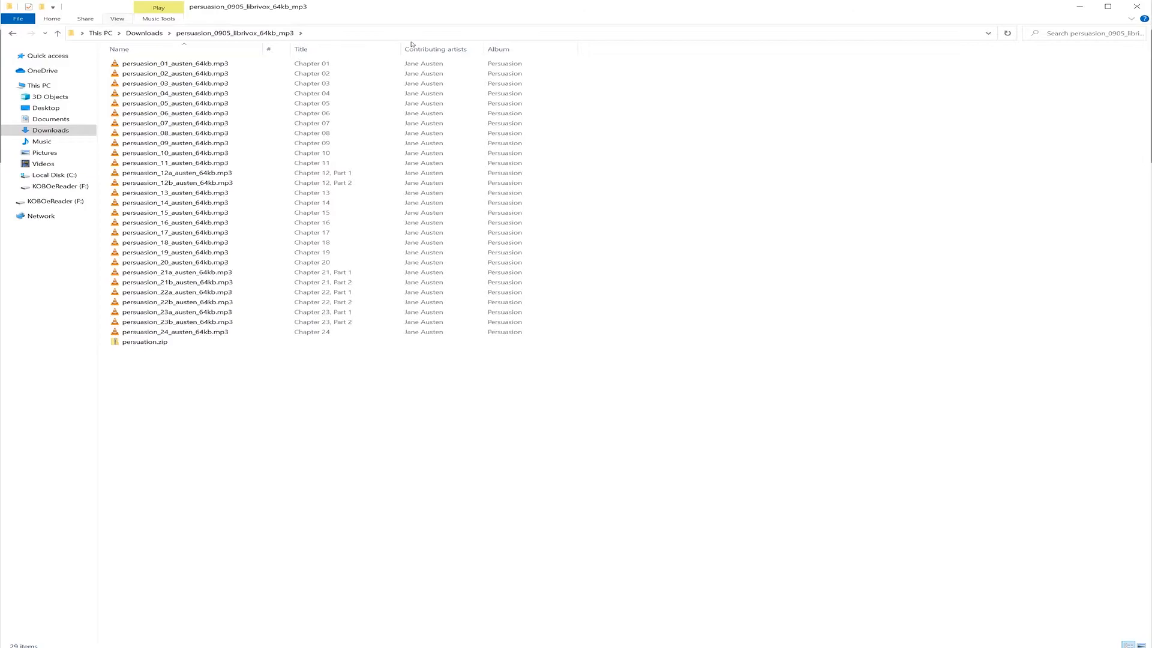
{"action": "left_click", "coordinate": [144, 341]}
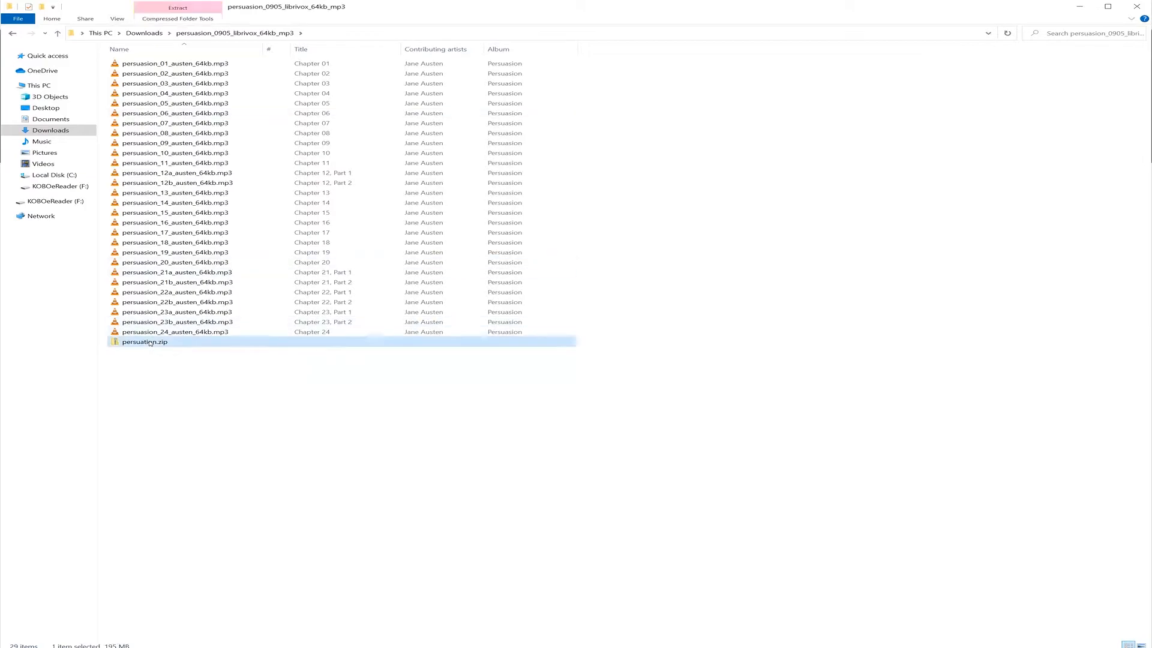
Step: Rename persuasion.zip to persuasion.mp3z and accept the extension-change warning
{"action": "right_click", "coordinate": [144, 342]}
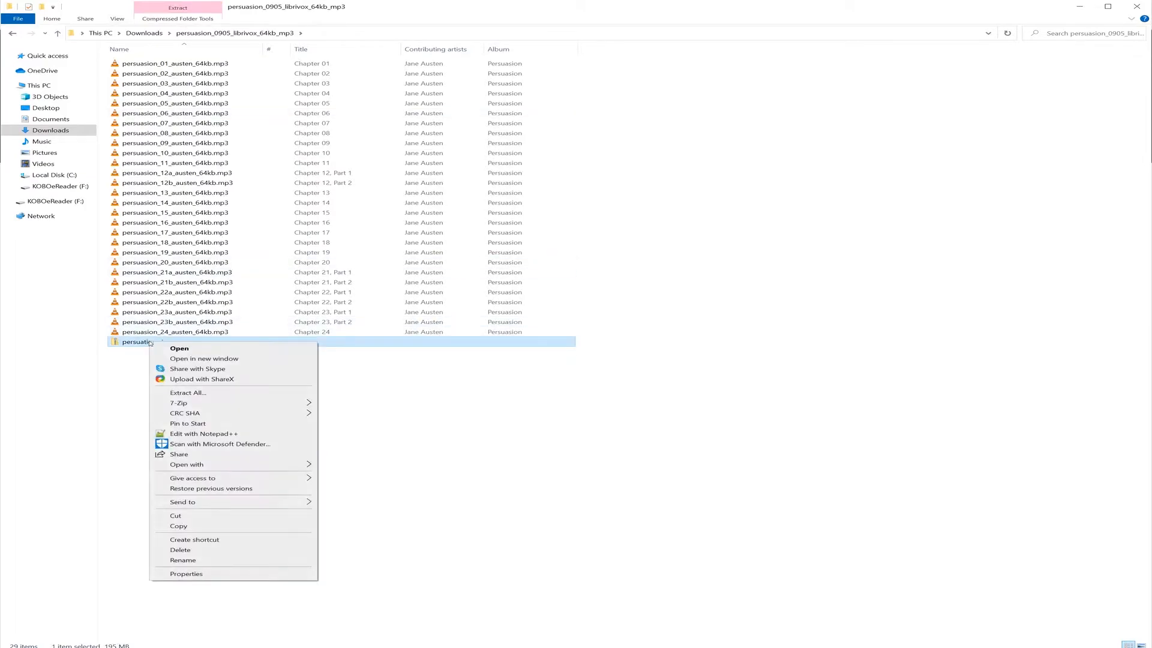
{"action": "left_click", "coordinate": [182, 560]}
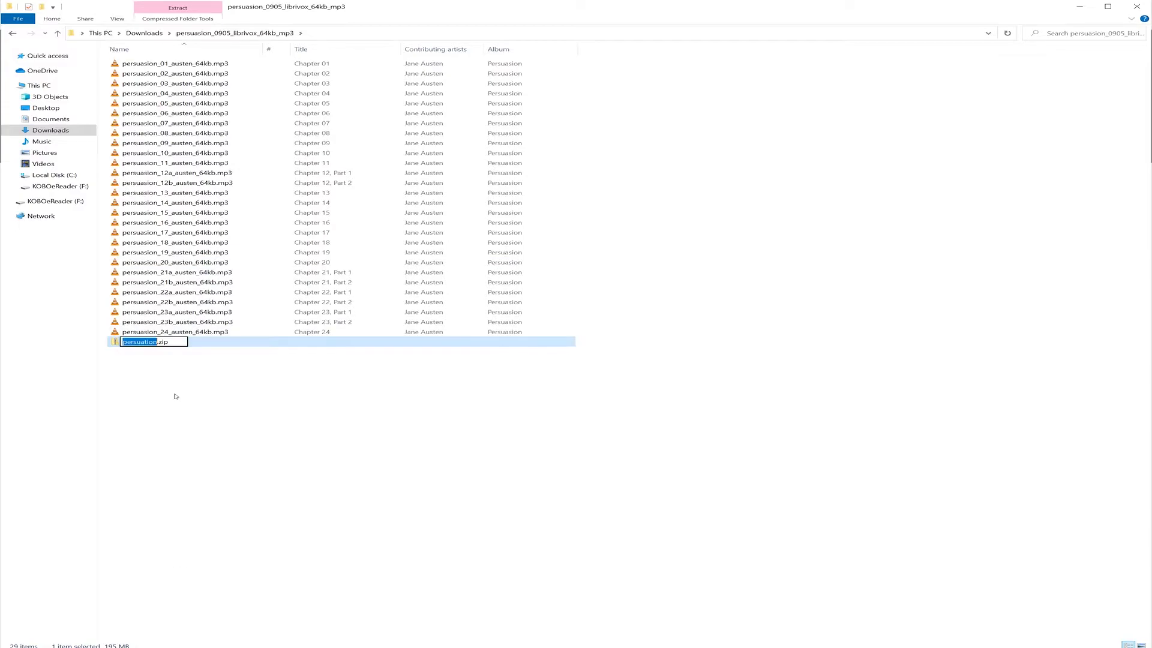
{"action": "type", "text": "persuation.z"}
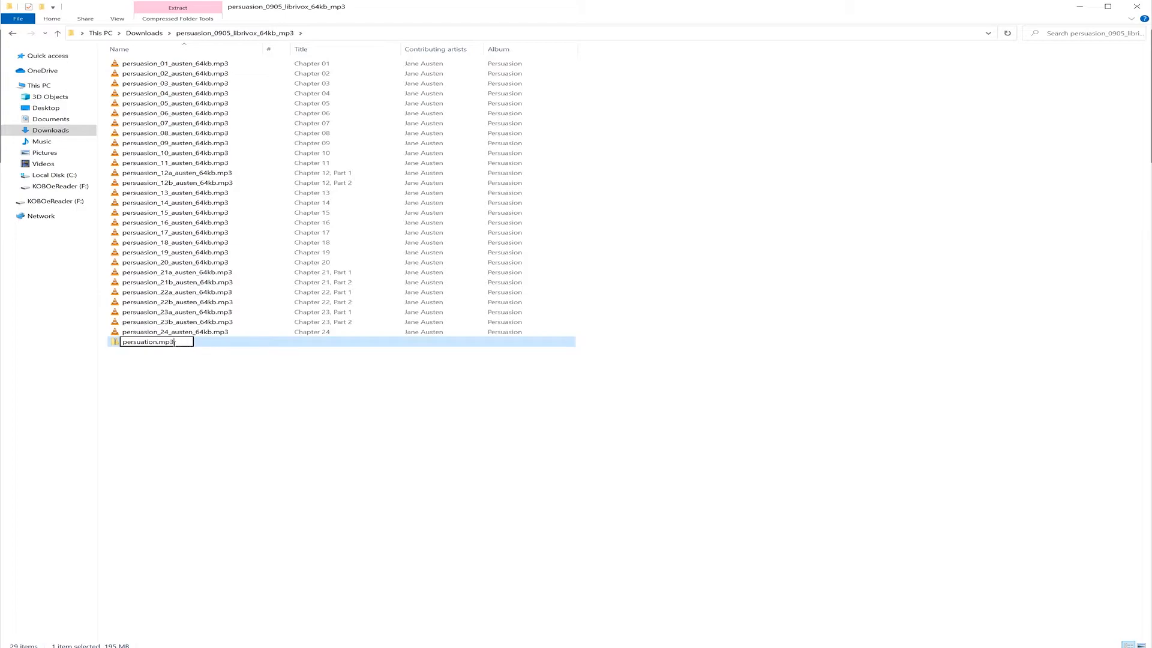
{"action": "type", "text": "z"}
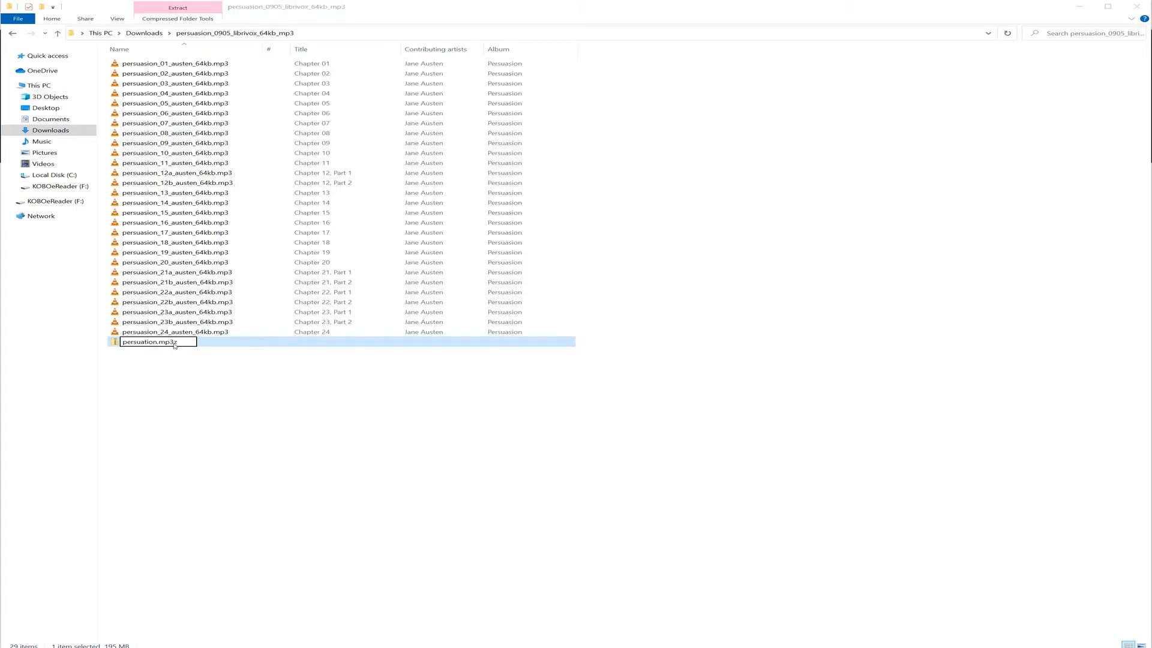
{"action": "key", "text": "Enter"}
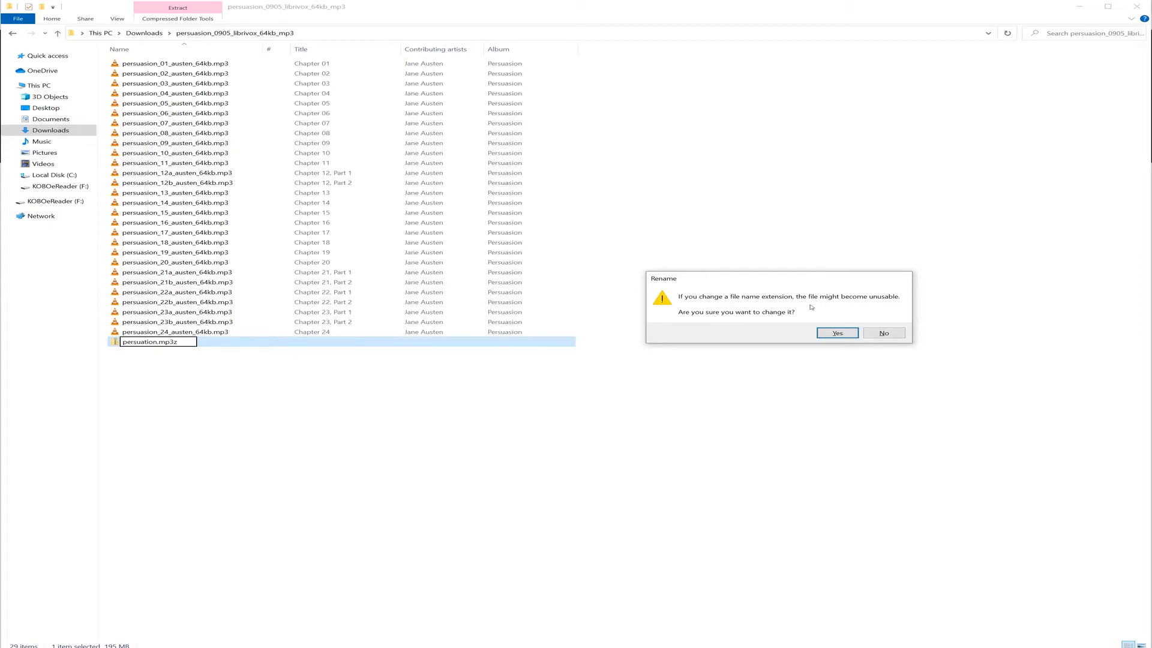
{"action": "left_click", "coordinate": [837, 332]}
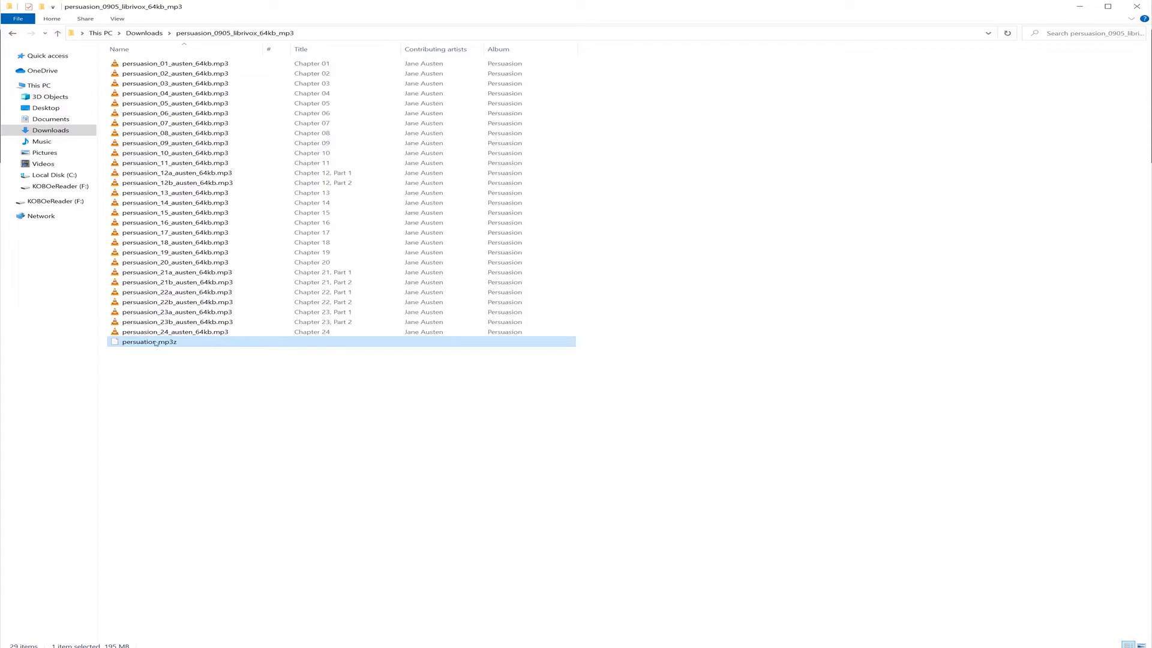
{"action": "mouse_move", "coordinate": [165, 347]}
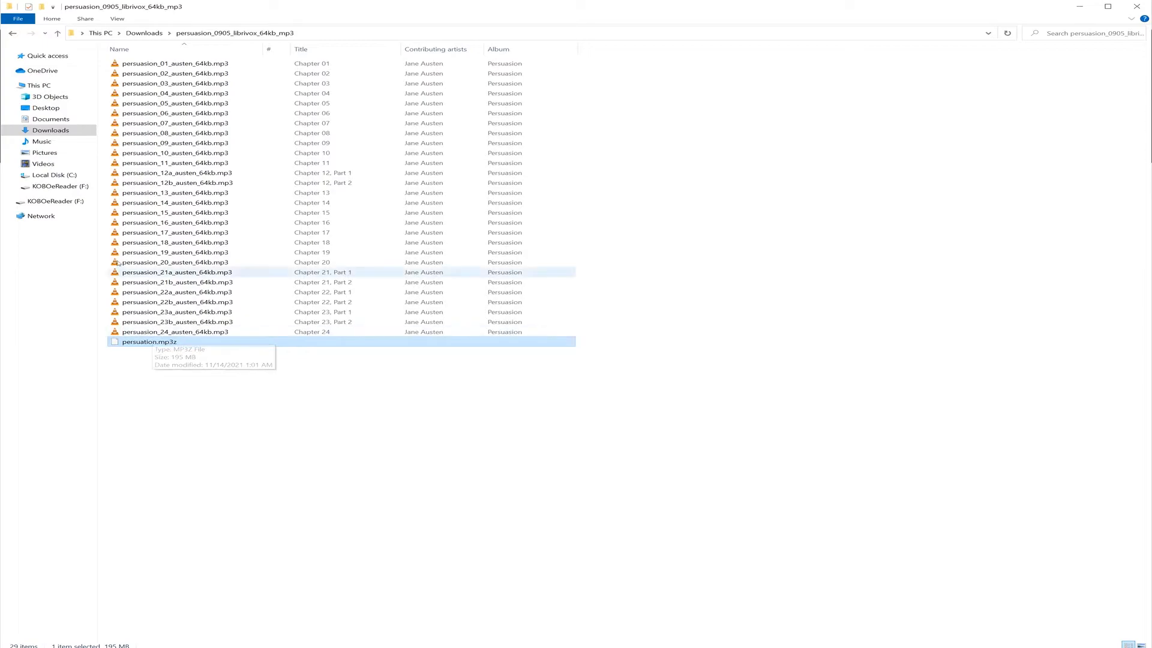
{"action": "mouse_move", "coordinate": [163, 346]}
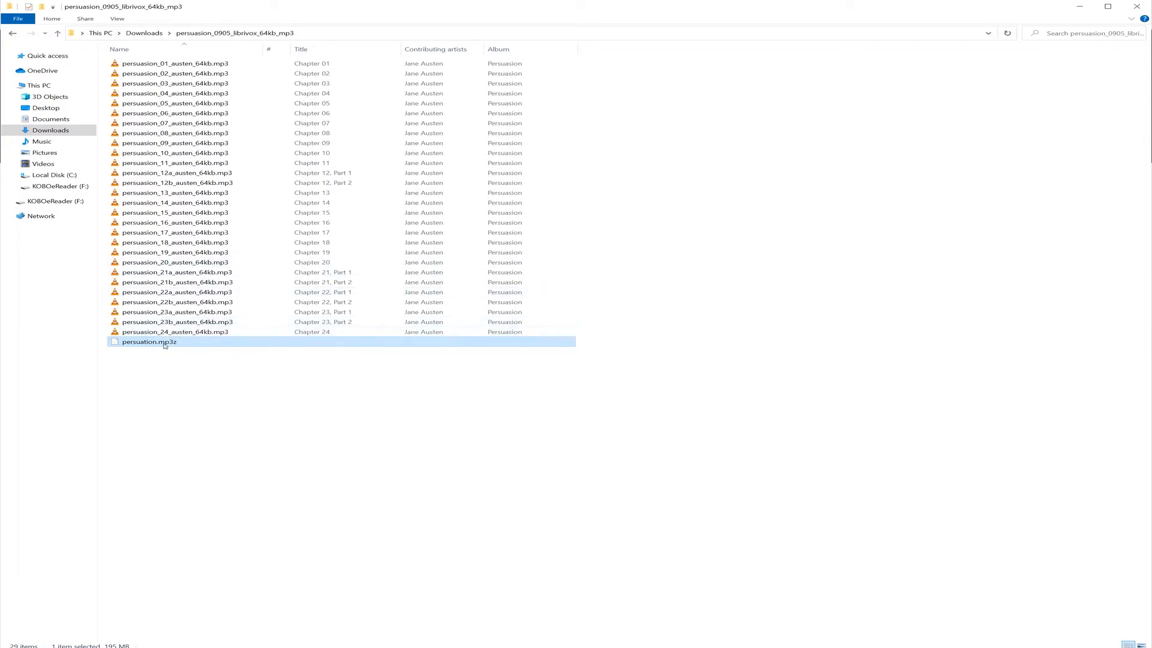
{"action": "mouse_move", "coordinate": [166, 346]}
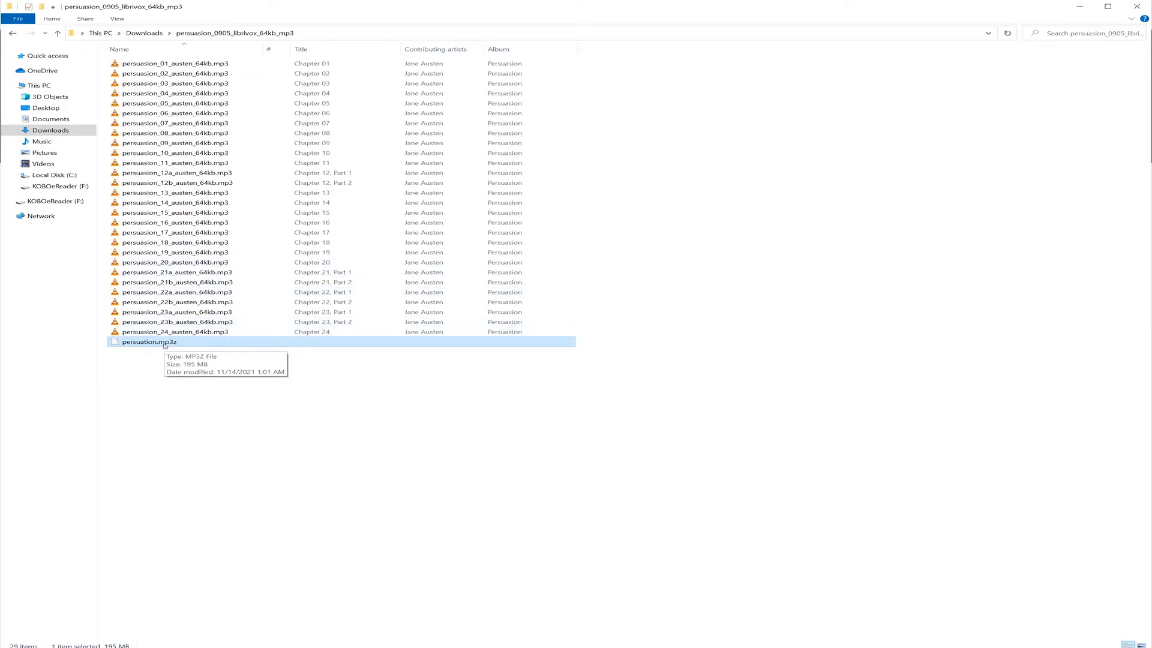
Step: Copy the persuasion.mp3z file to the clipboard
{"action": "right_click", "coordinate": [147, 341]}
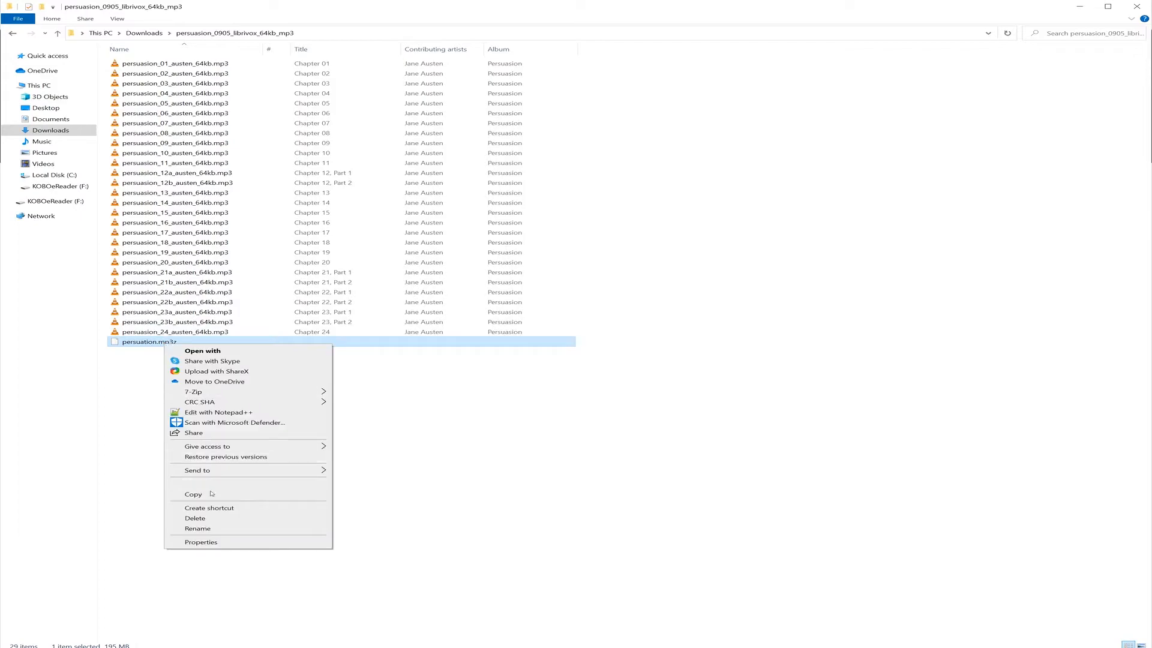
{"action": "left_click", "coordinate": [56, 186]}
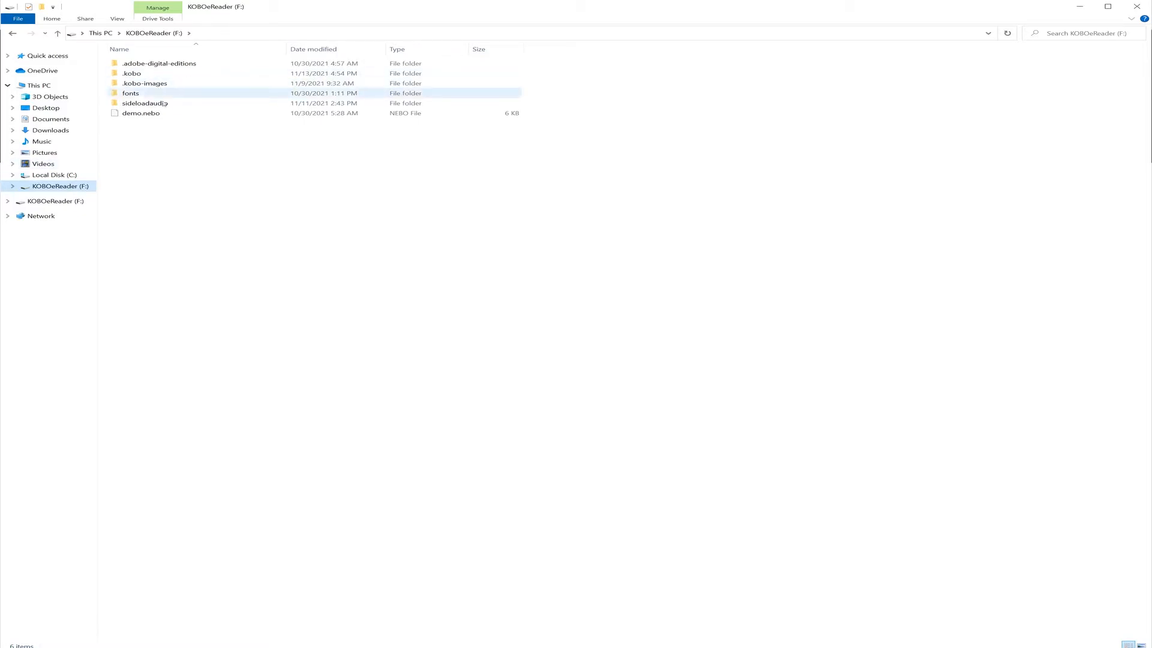
Step: Open the sideloadaudio folder on the Kobo drive and paste persuasion.mp3z there
{"action": "left_click", "coordinate": [142, 83]}
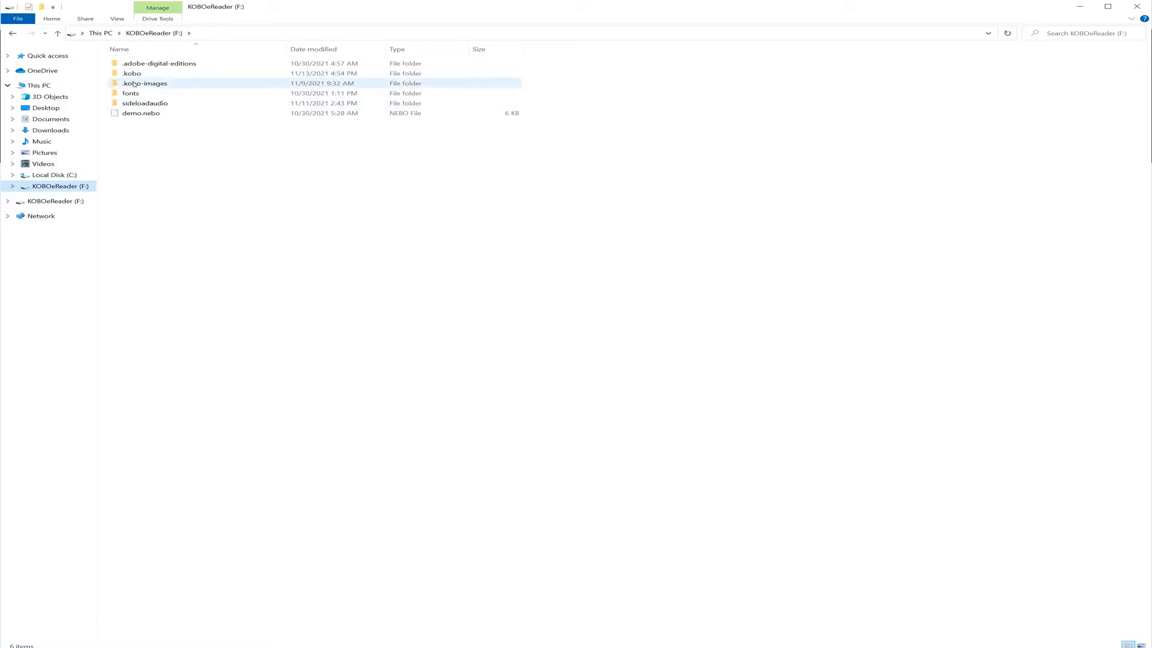
{"action": "left_click", "coordinate": [144, 103]}
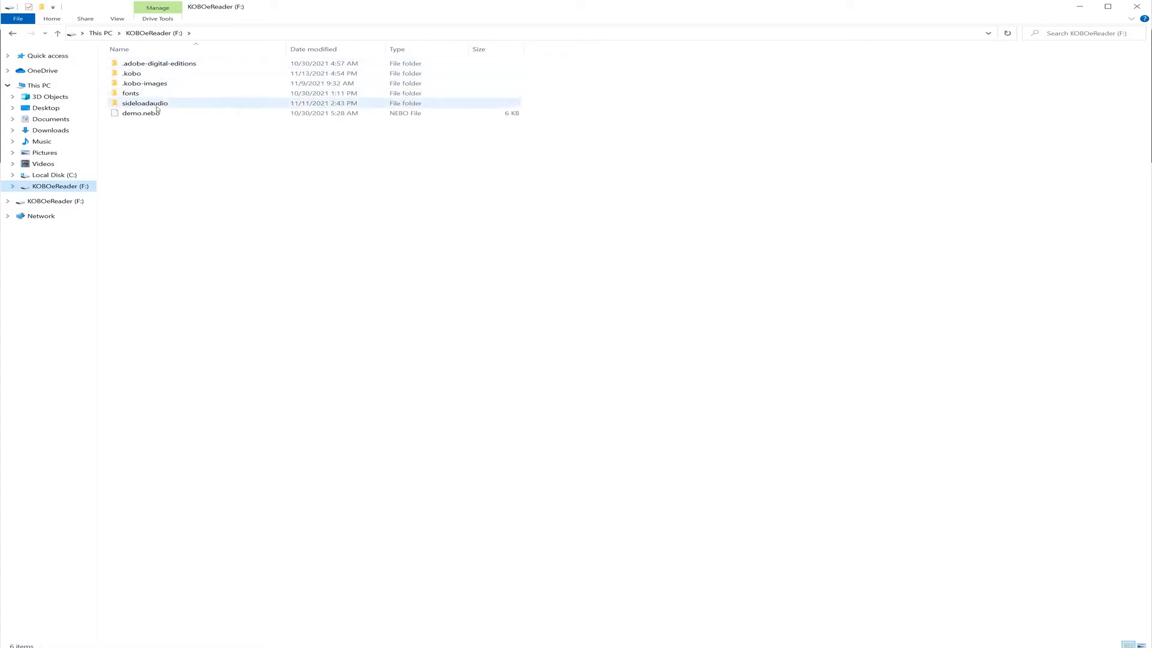
{"action": "mouse_move", "coordinate": [146, 107]}
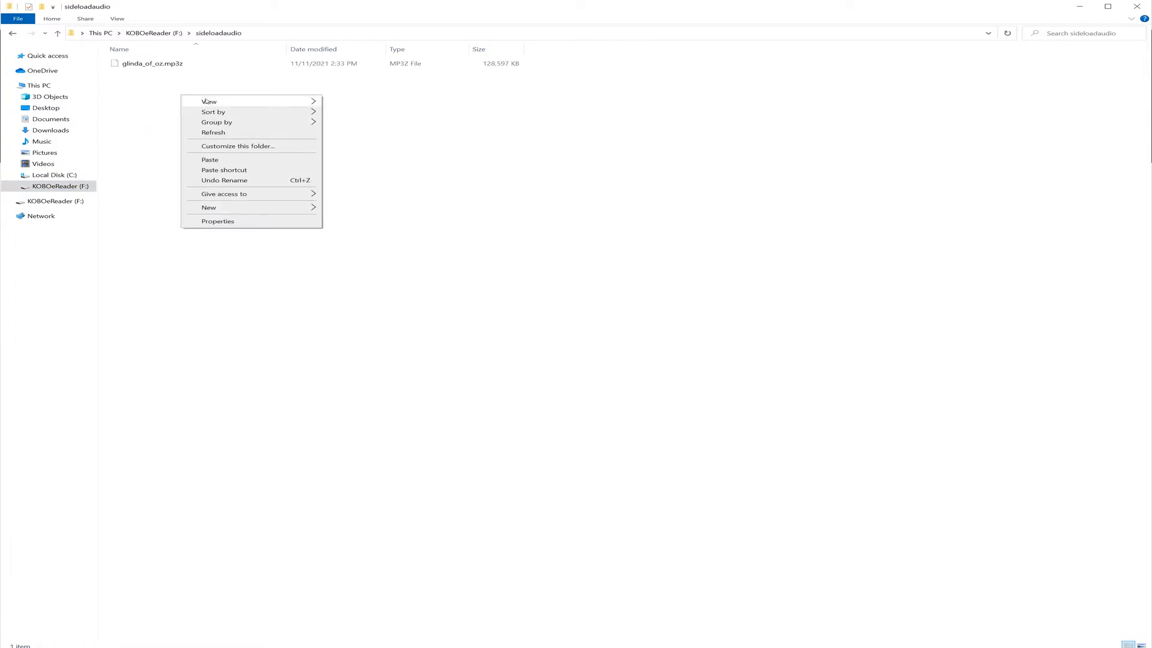
{"action": "left_click", "coordinate": [220, 161]}
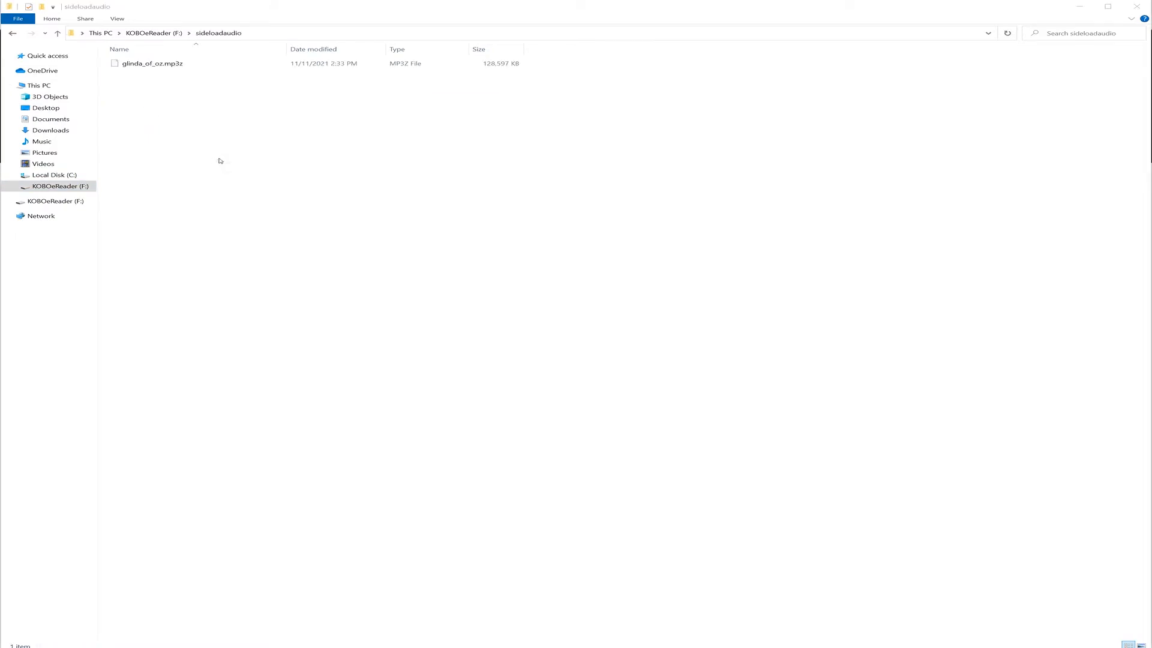